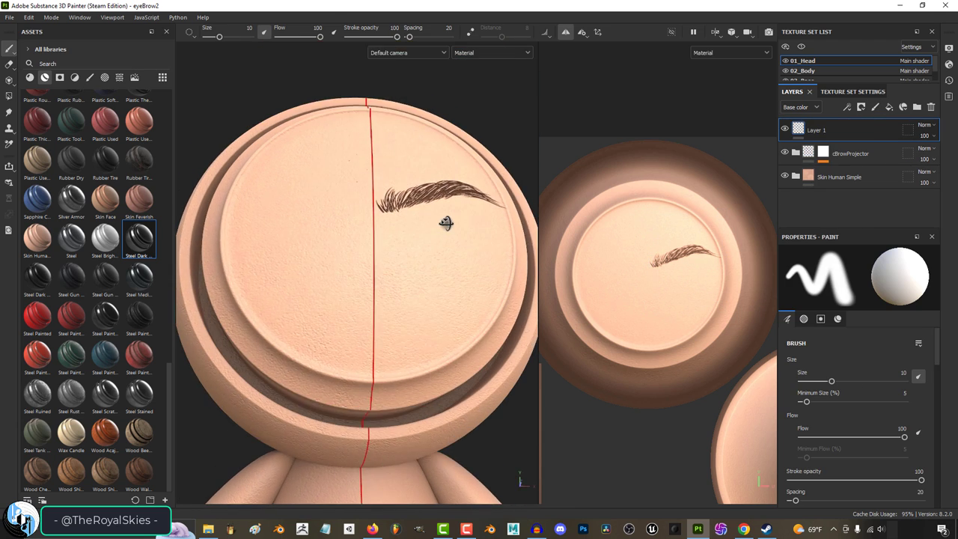
# Add a filter to the BrowShape layer's mask from its right-click menu
pyautogui.rightClick(823, 146)
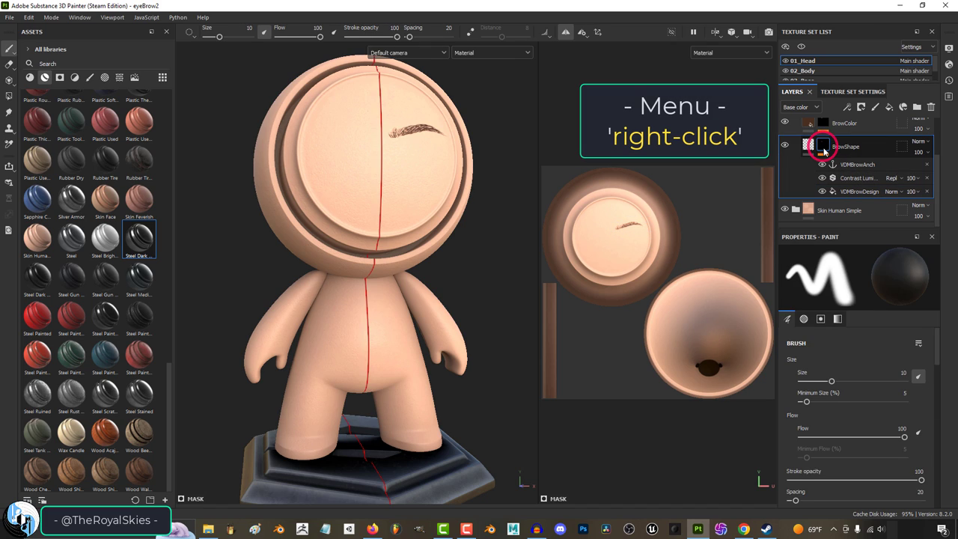
pyautogui.rightClick(821, 146)
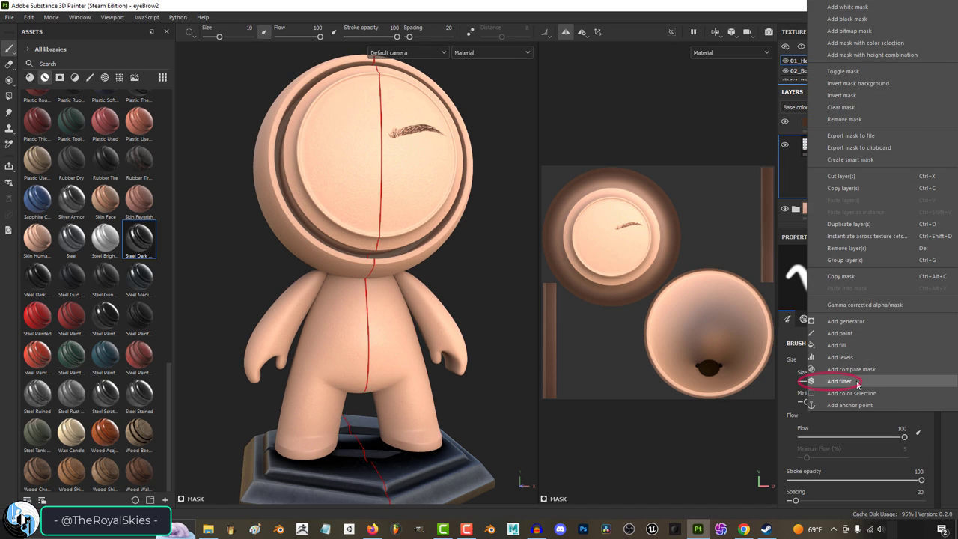
pyautogui.click(839, 381)
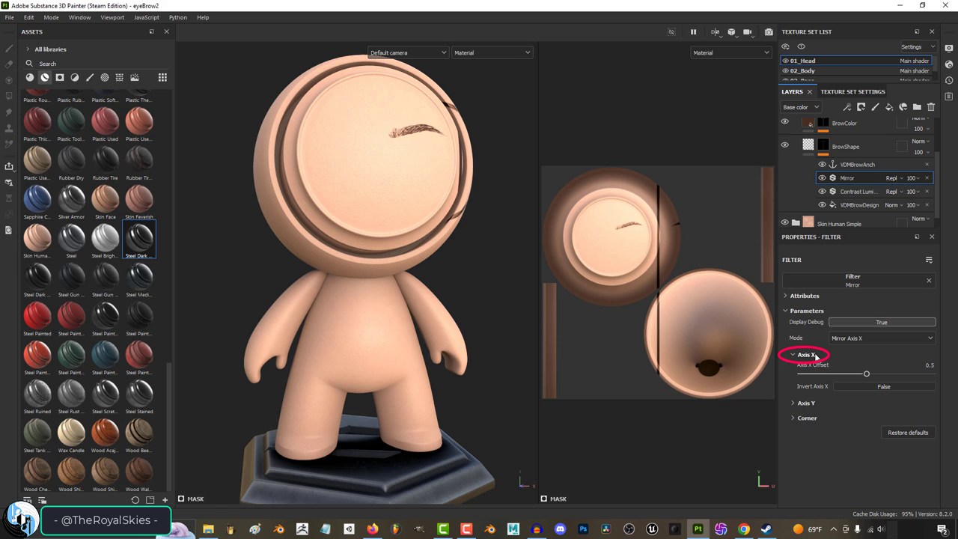
# Adjust the Mirror filter's X axis offset to place both brows, then orbit to inspect
pyautogui.moveTo(867, 372); pyautogui.dragTo(863, 373)
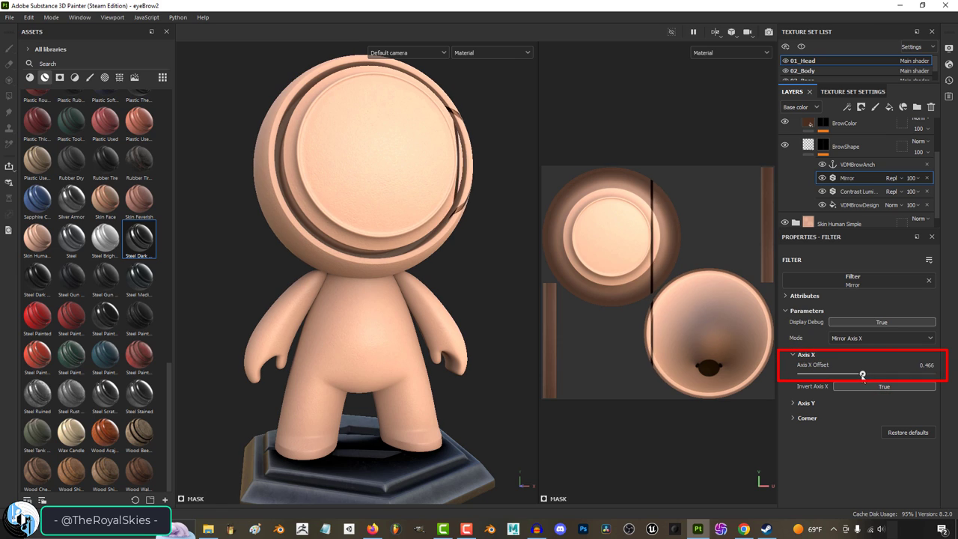
pyautogui.moveTo(862, 372); pyautogui.dragTo(840, 372)
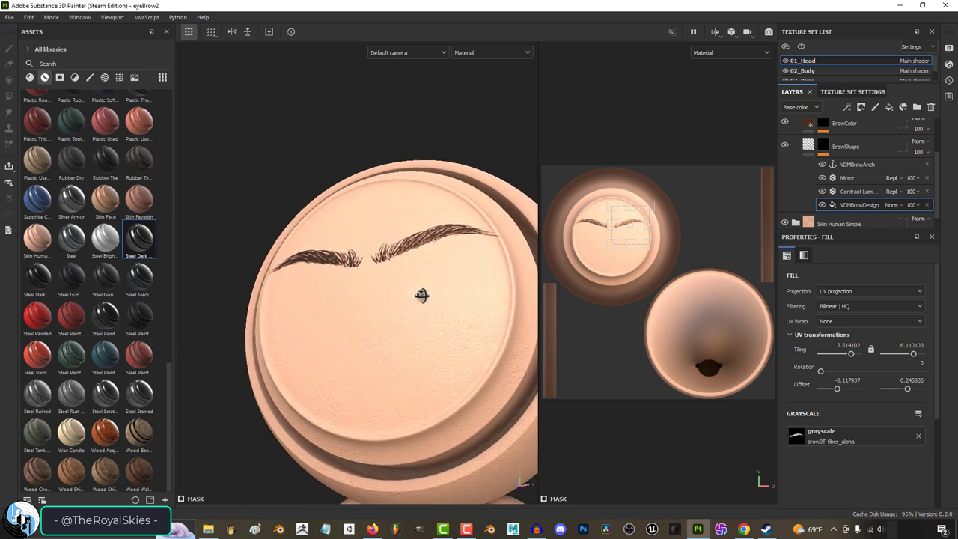
pyautogui.moveTo(422, 296); pyautogui.dragTo(467, 313)
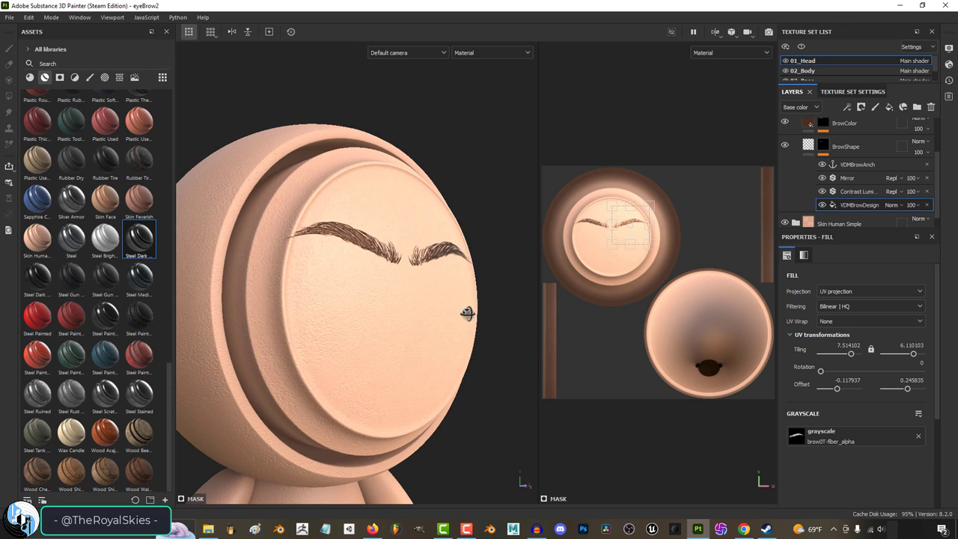